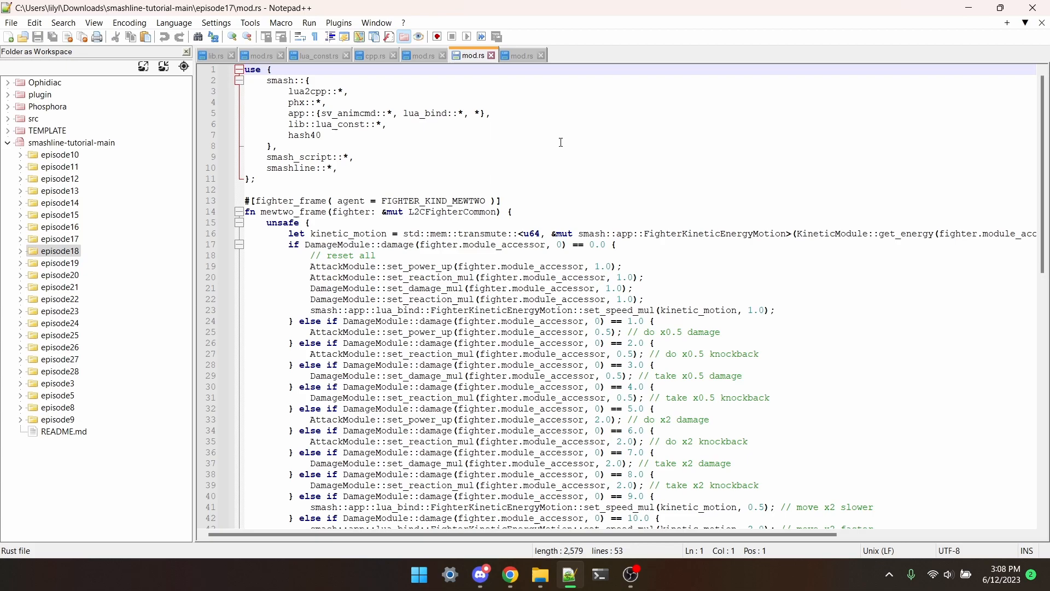
Scroll down in mod.rs to the set_power_up damage-scaling calls around line 25.
scroll("down", 3)
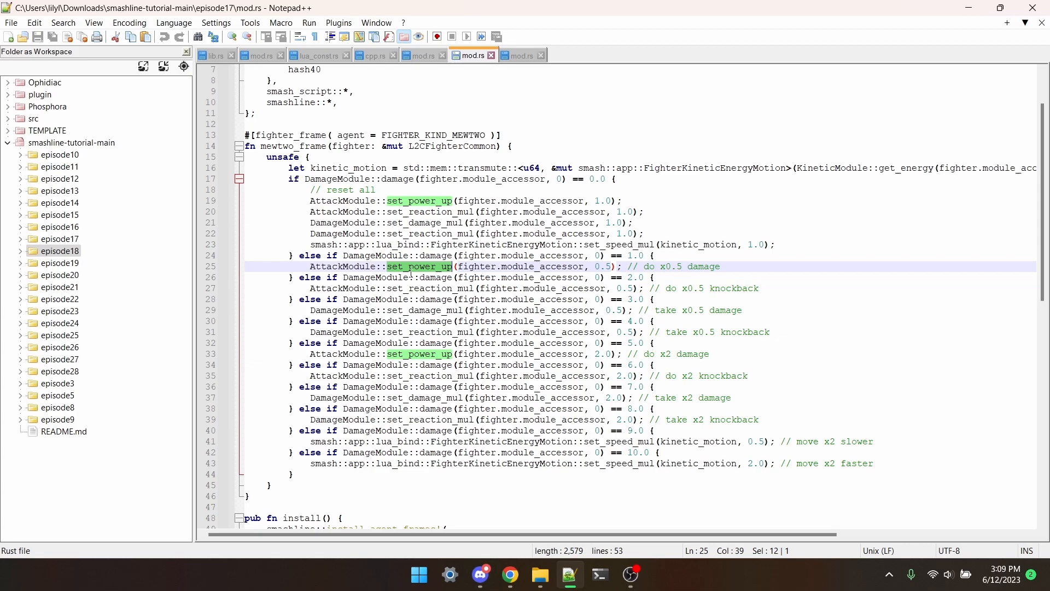
mouse_move(357, 266)
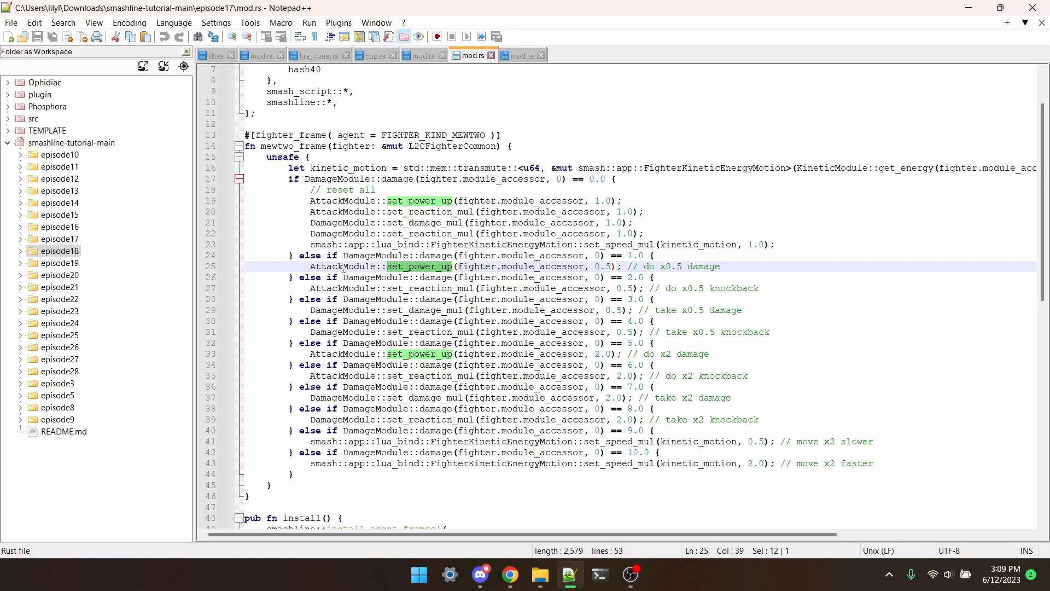
Highlight all occurrences of set_reaction_mul, starting from line 27.
double_click(430, 288)
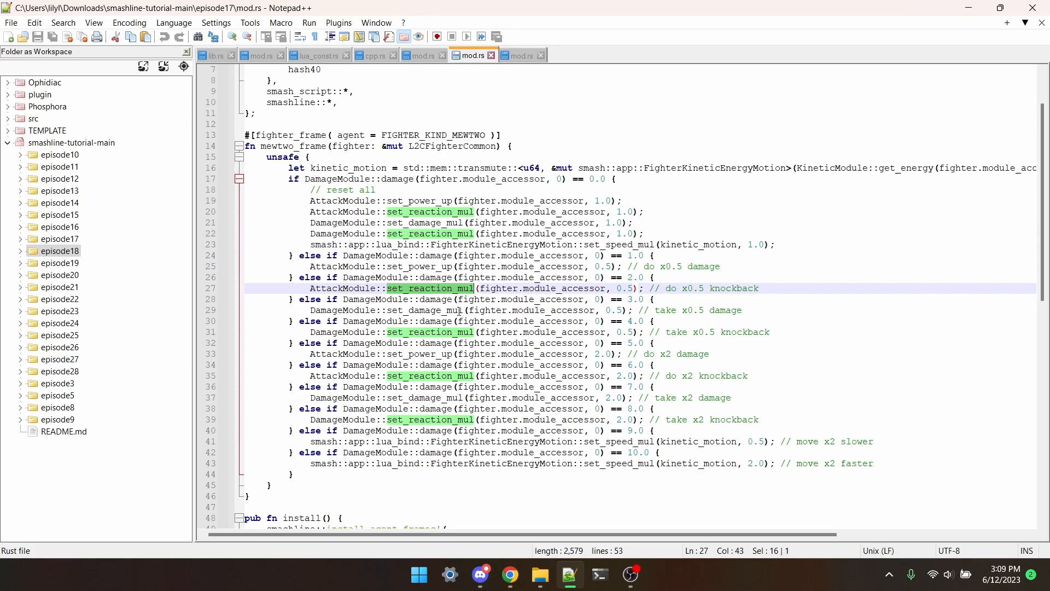
mouse_move(448, 310)
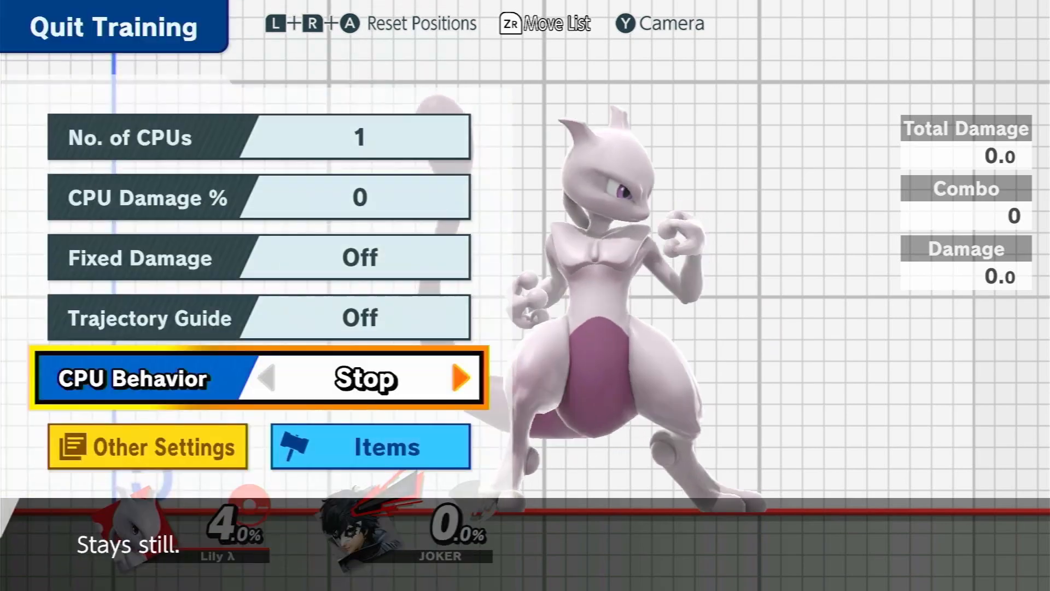
Change the training CPU Joker's behavior from Stop to Side Smash.
left_click(461, 379)
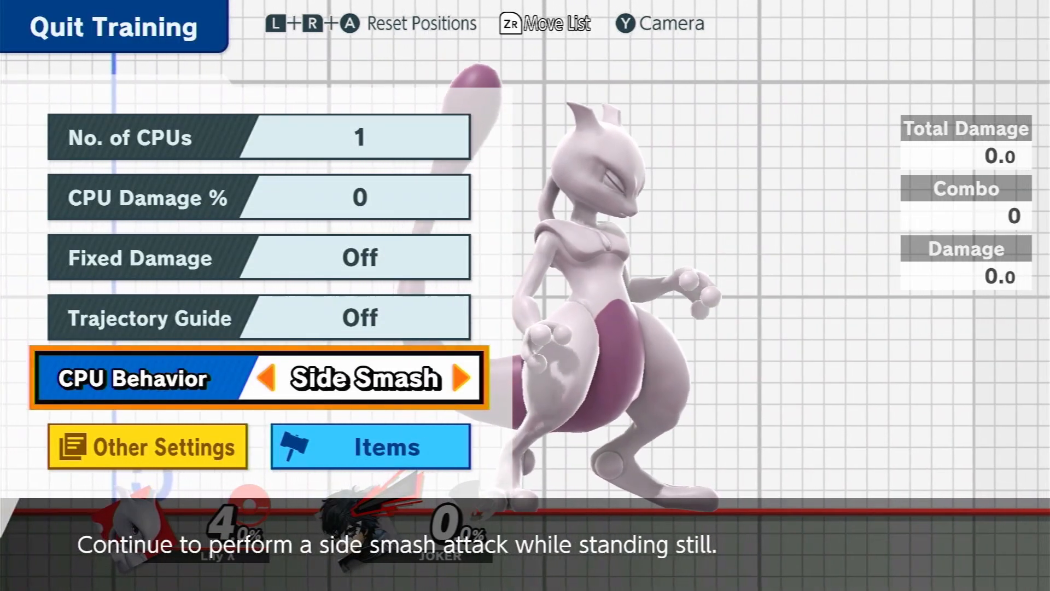